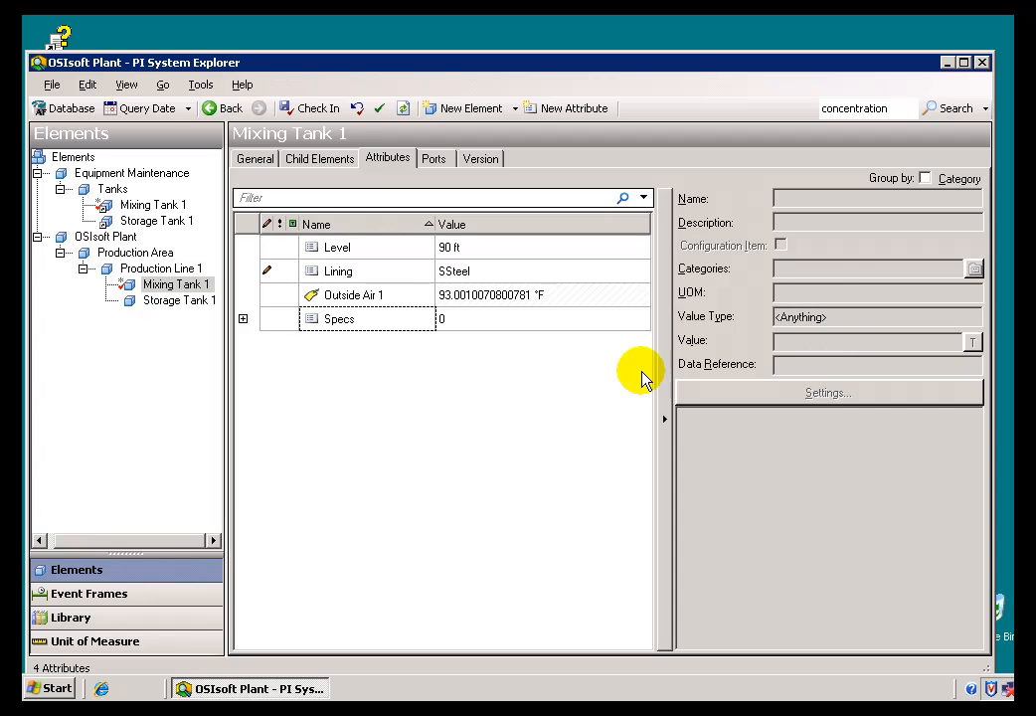
mouse_move(566, 330)
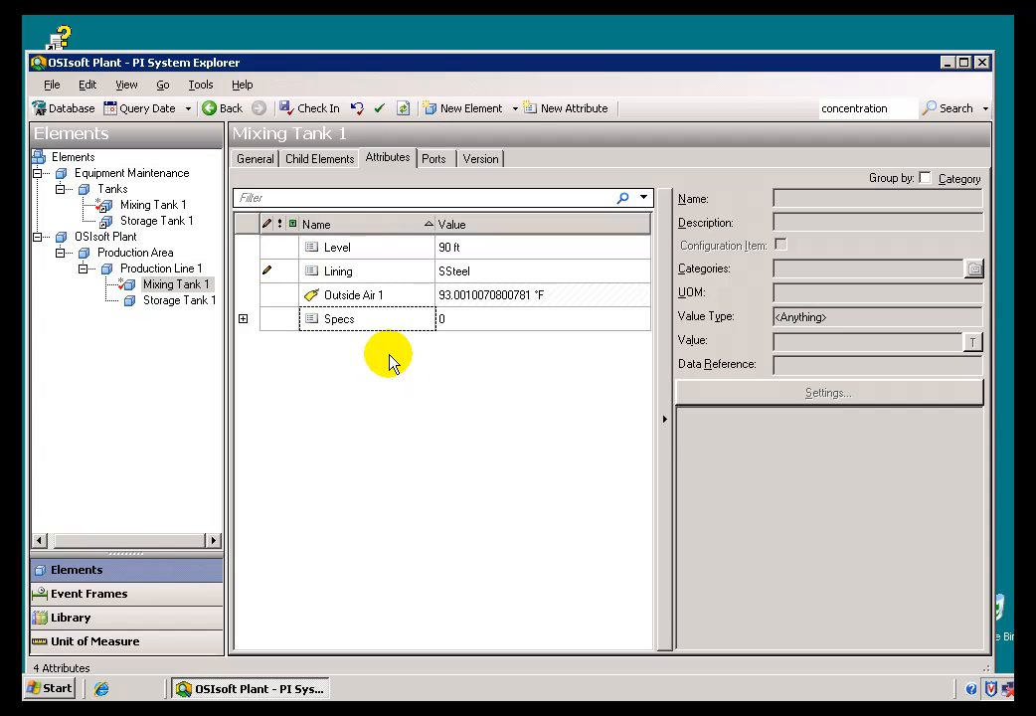
mouse_move(381, 358)
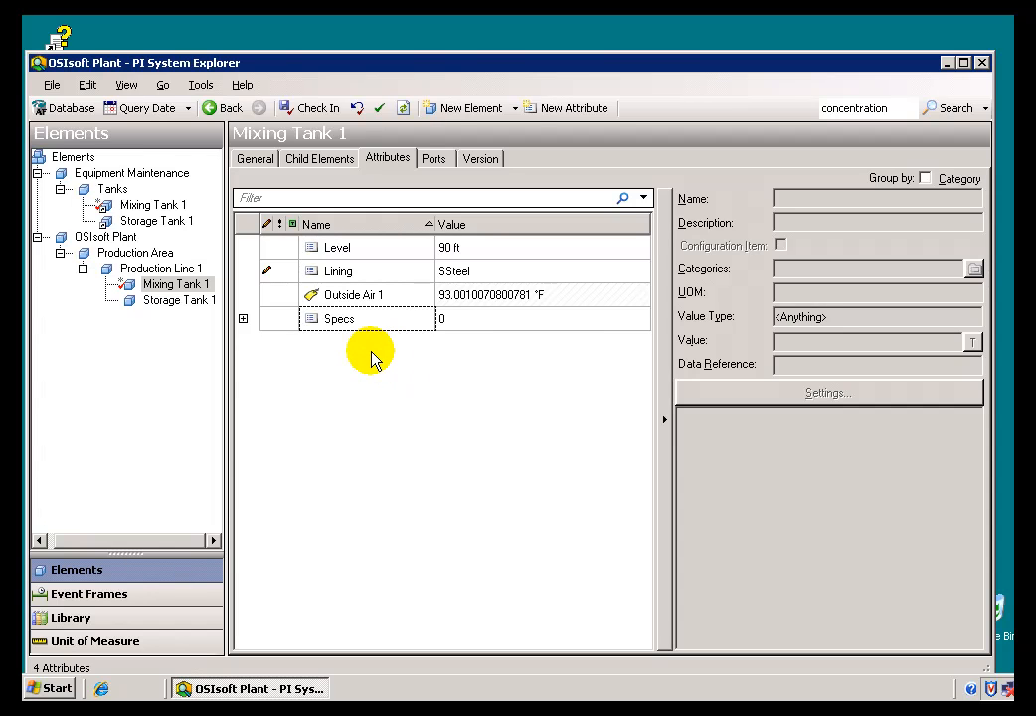
mouse_move(362, 350)
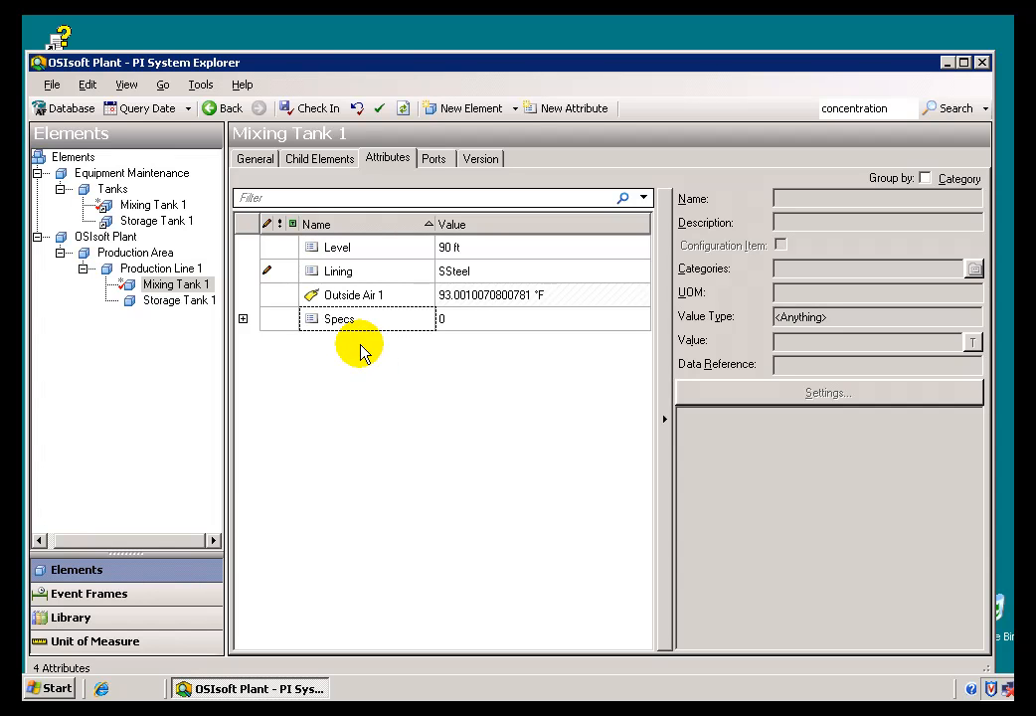
mouse_move(398, 356)
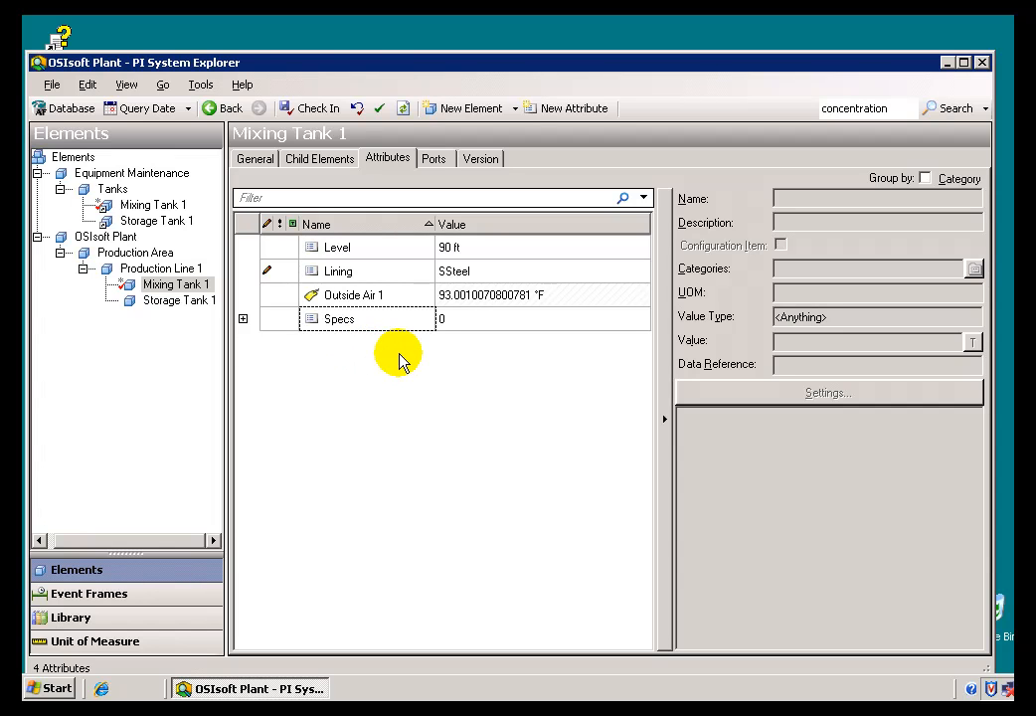
mouse_move(385, 353)
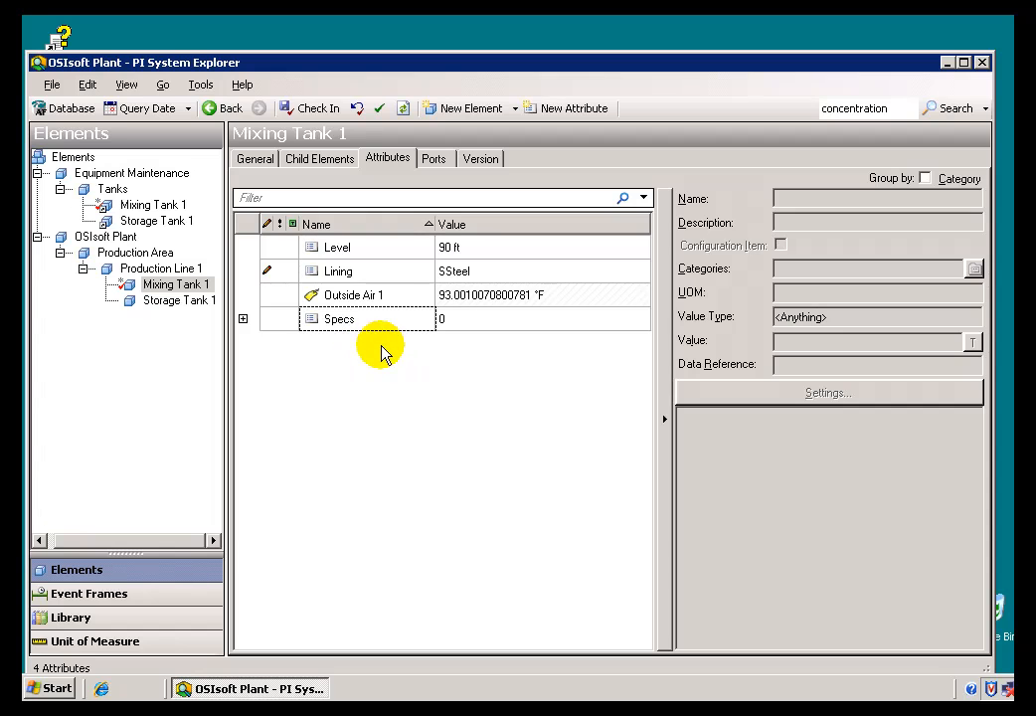
mouse_move(368, 342)
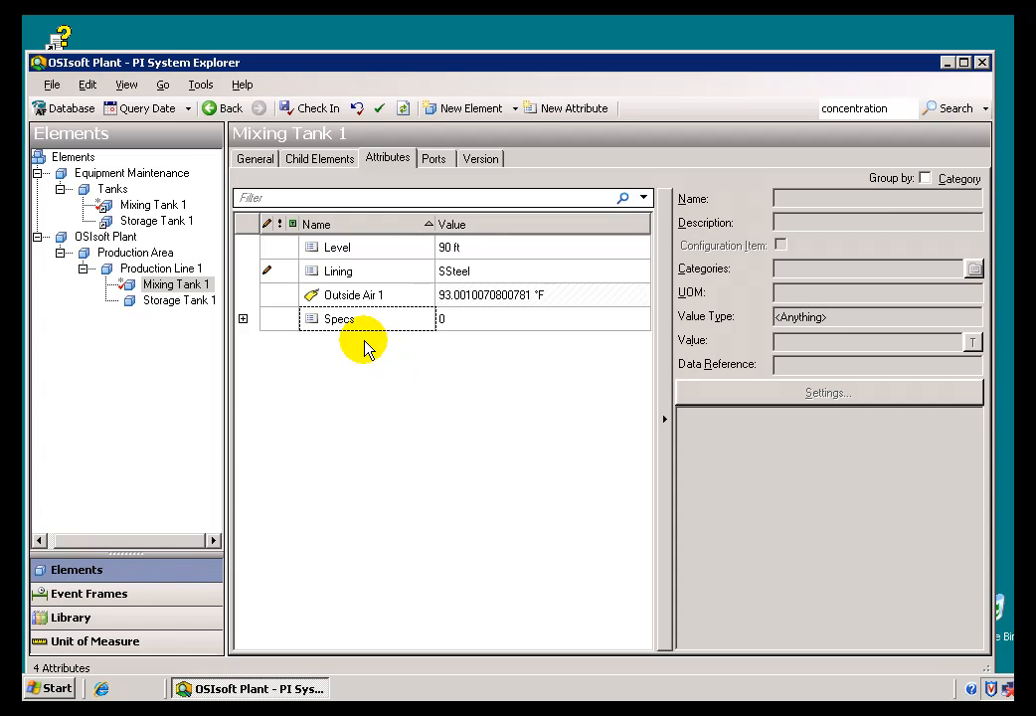
Add a new attribute to Mixing Tank 1 and name it Pressure Pumps.
right_click(354, 342)
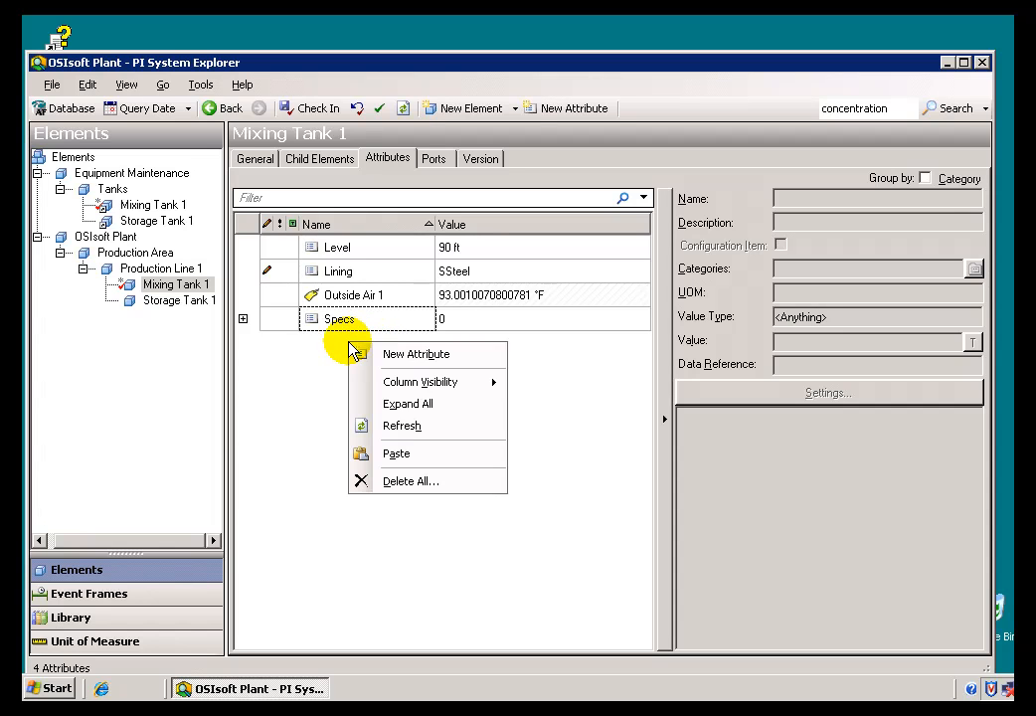
mouse_move(416, 354)
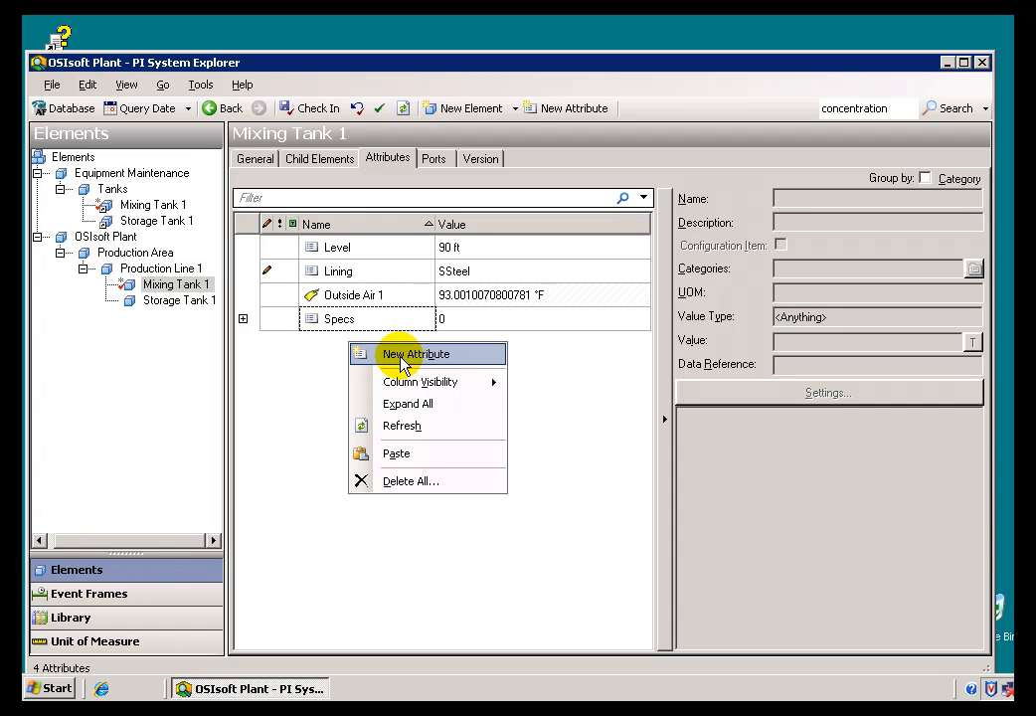
click(413, 353)
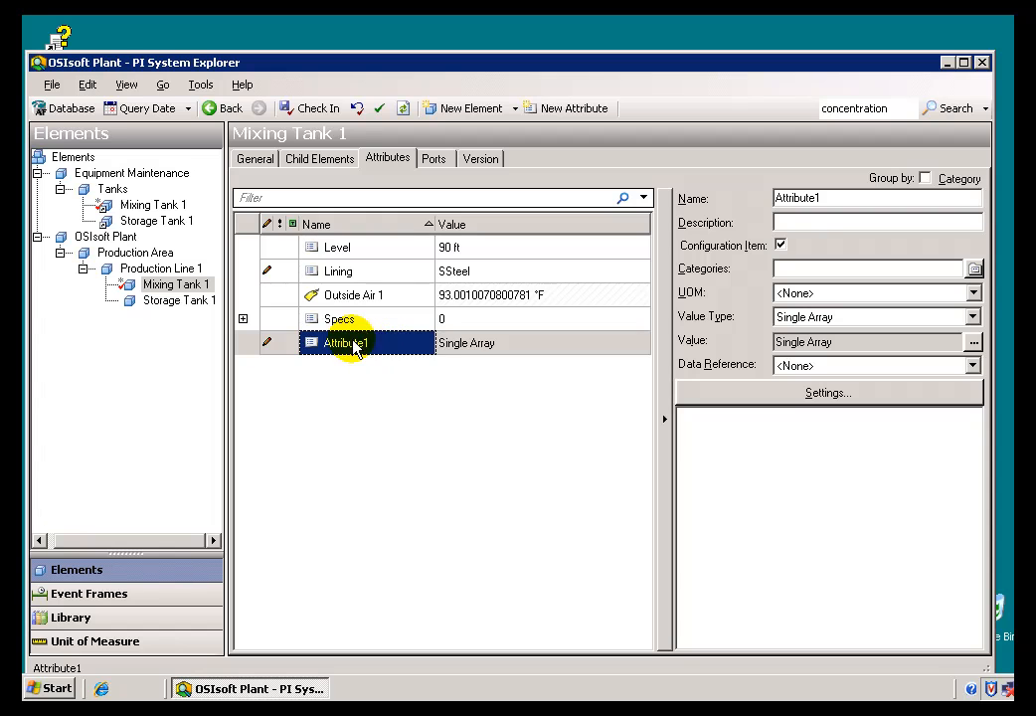
mouse_move(395, 354)
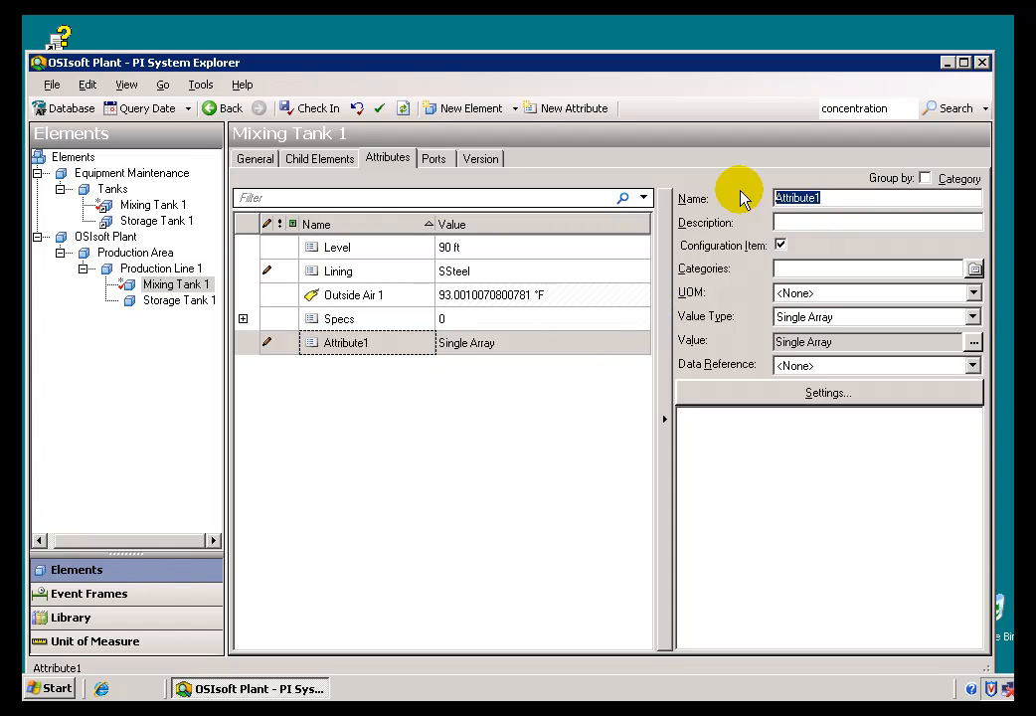
text(Pressure Pu)
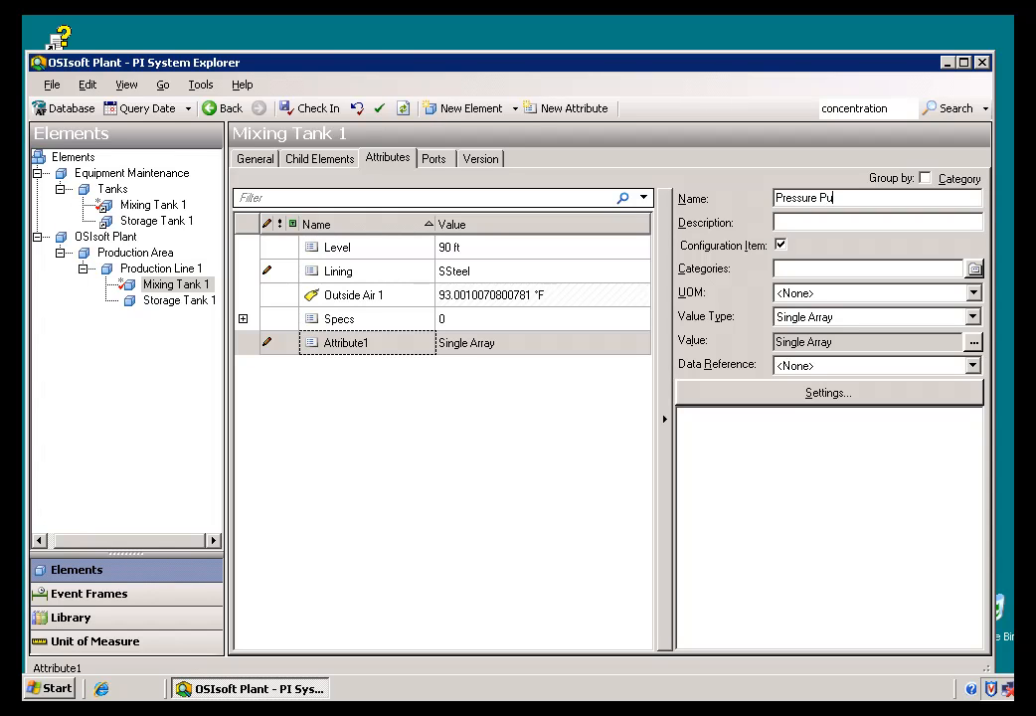
text(mps)
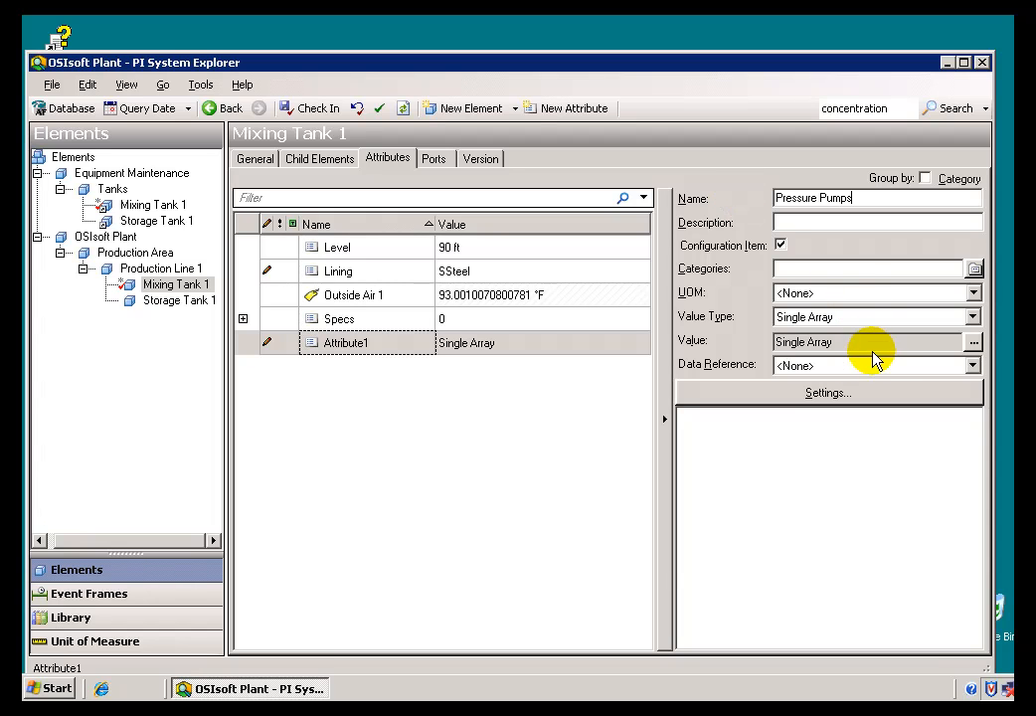
Make Pressure Pumps a PI Point Array data reference with a Single Array value type.
click(970, 366)
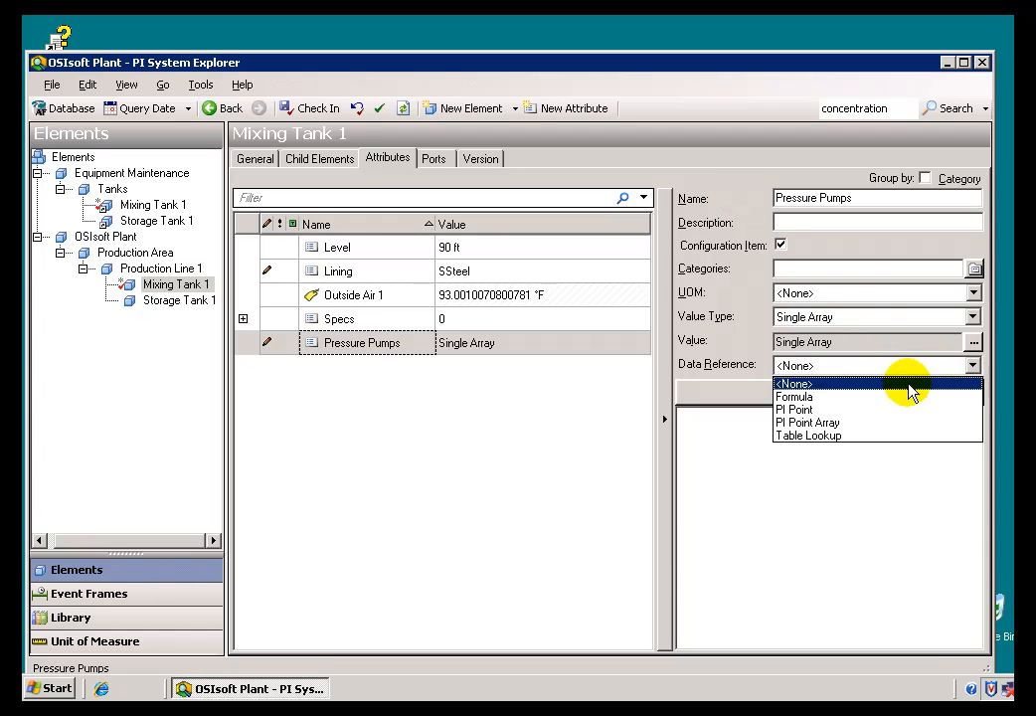
mouse_move(805, 428)
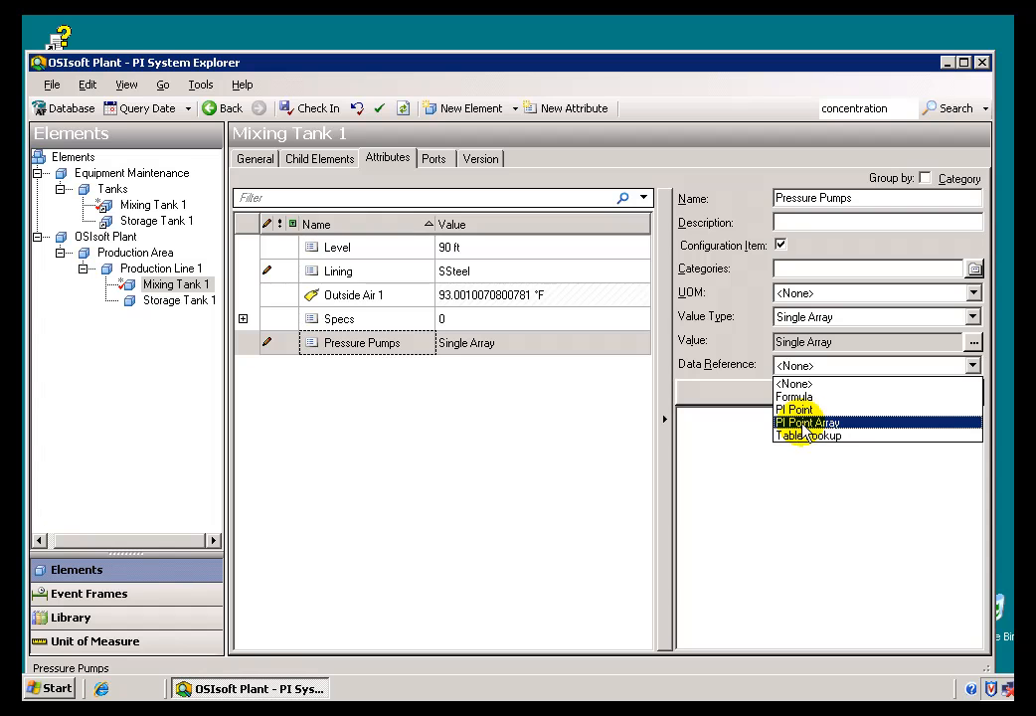
click(807, 422)
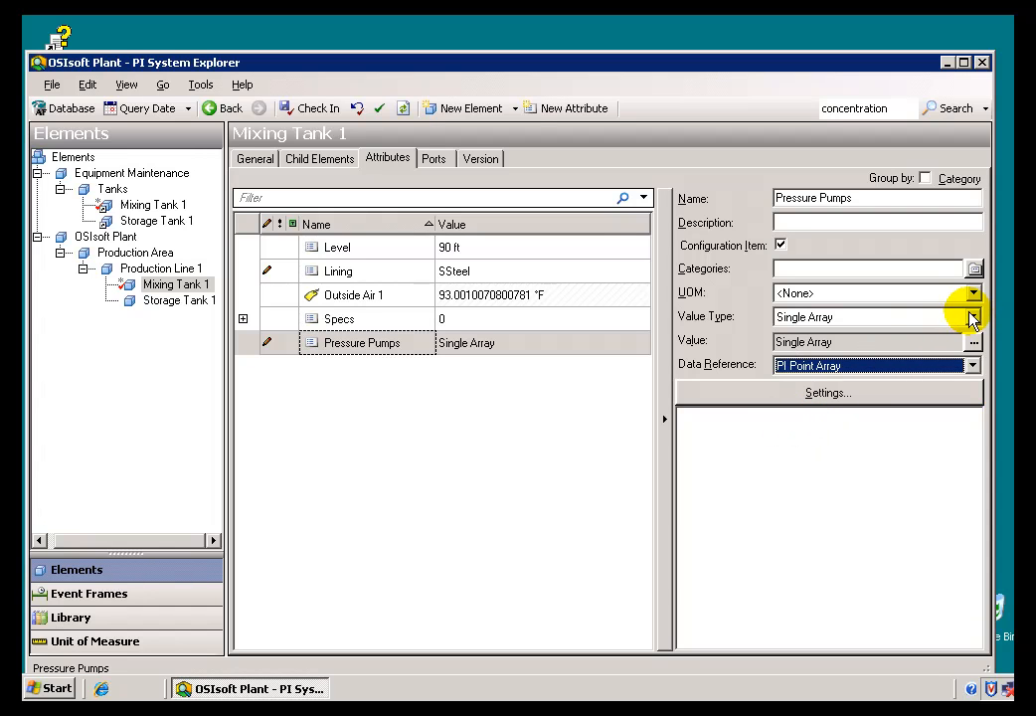
click(970, 316)
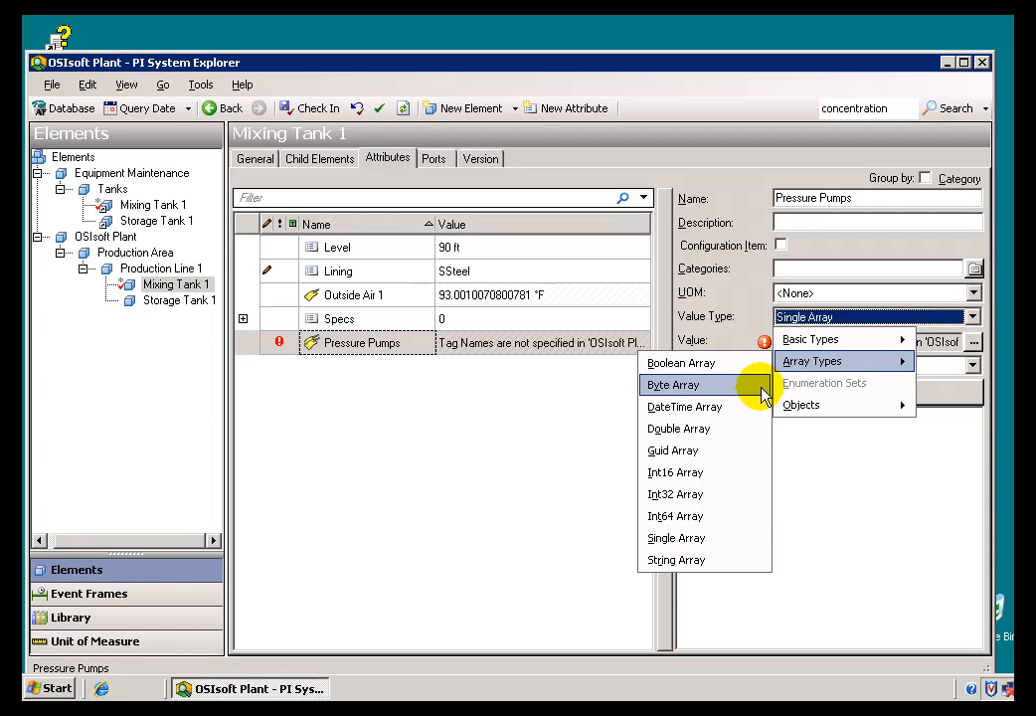
mouse_move(691, 429)
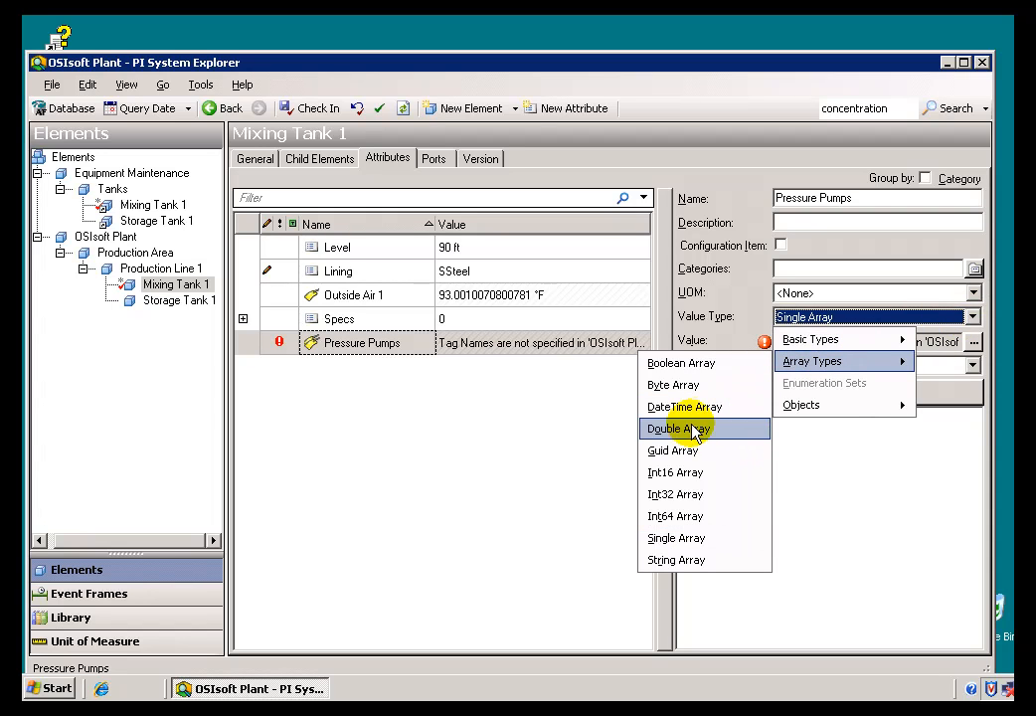
mouse_move(672, 449)
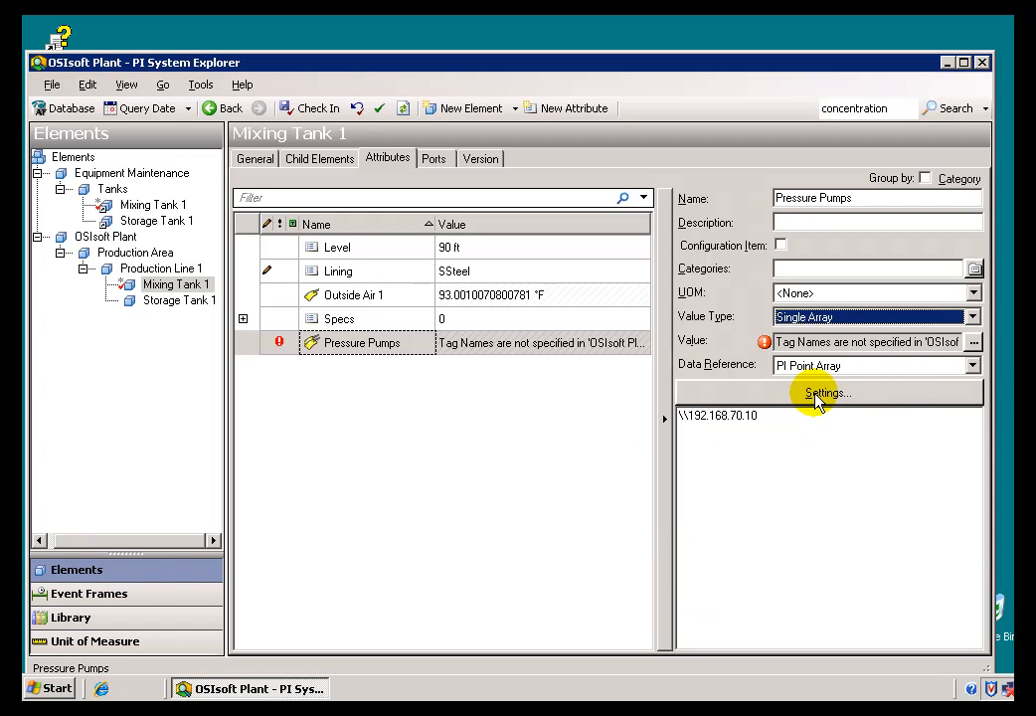
Fill the array's tag names with the six tags found by the mask 'hou pump*'.
click(825, 392)
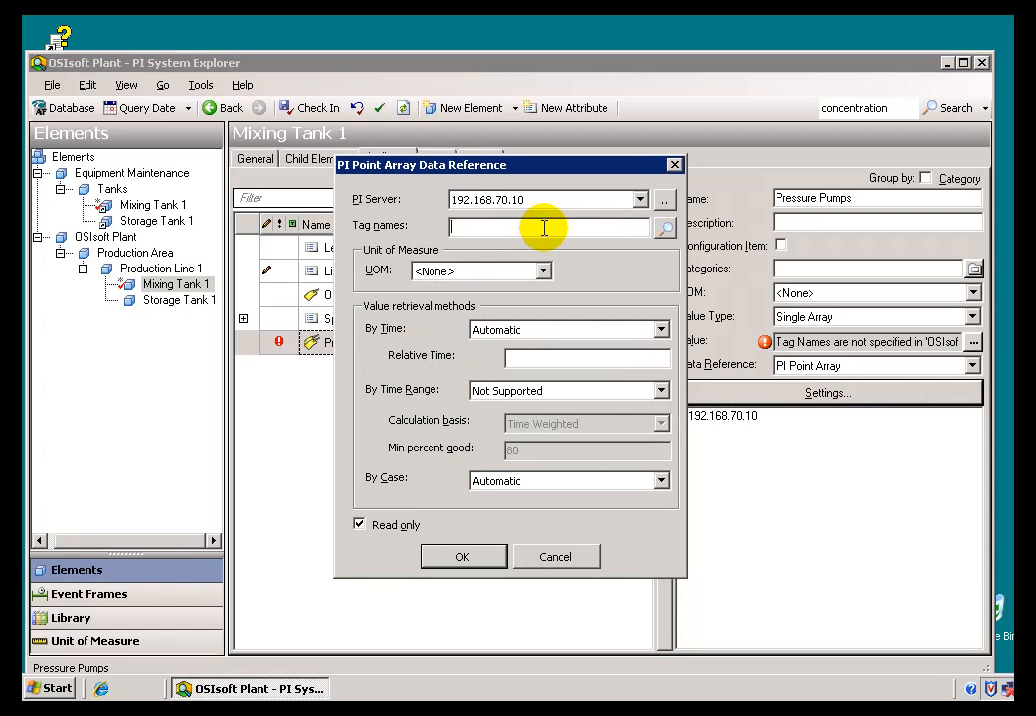
click(664, 227)
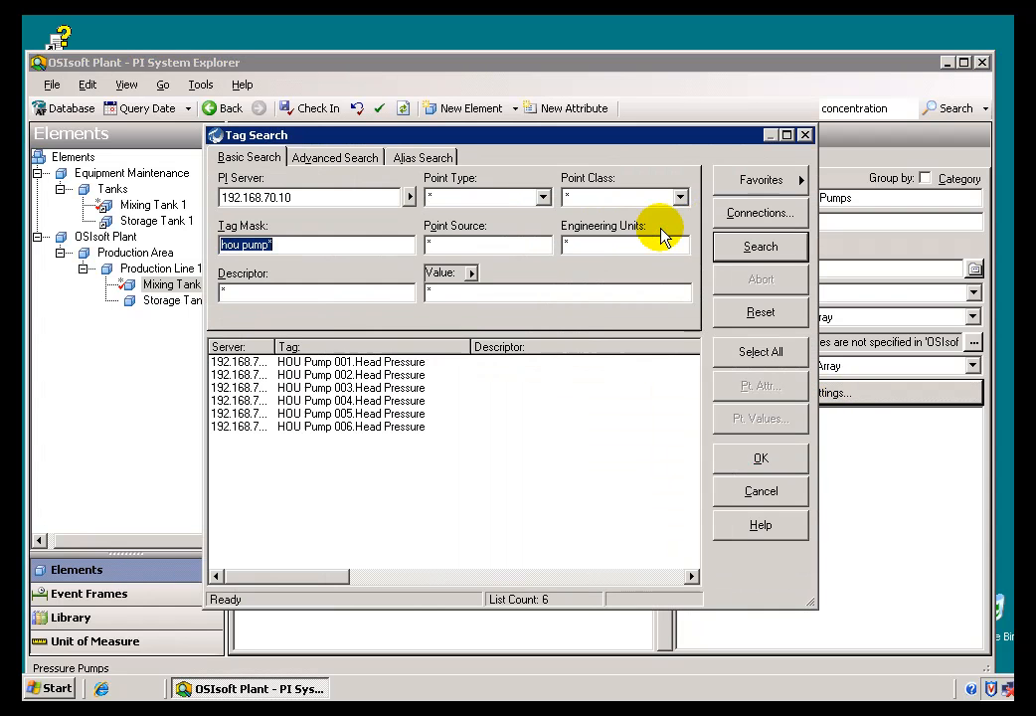
click(759, 310)
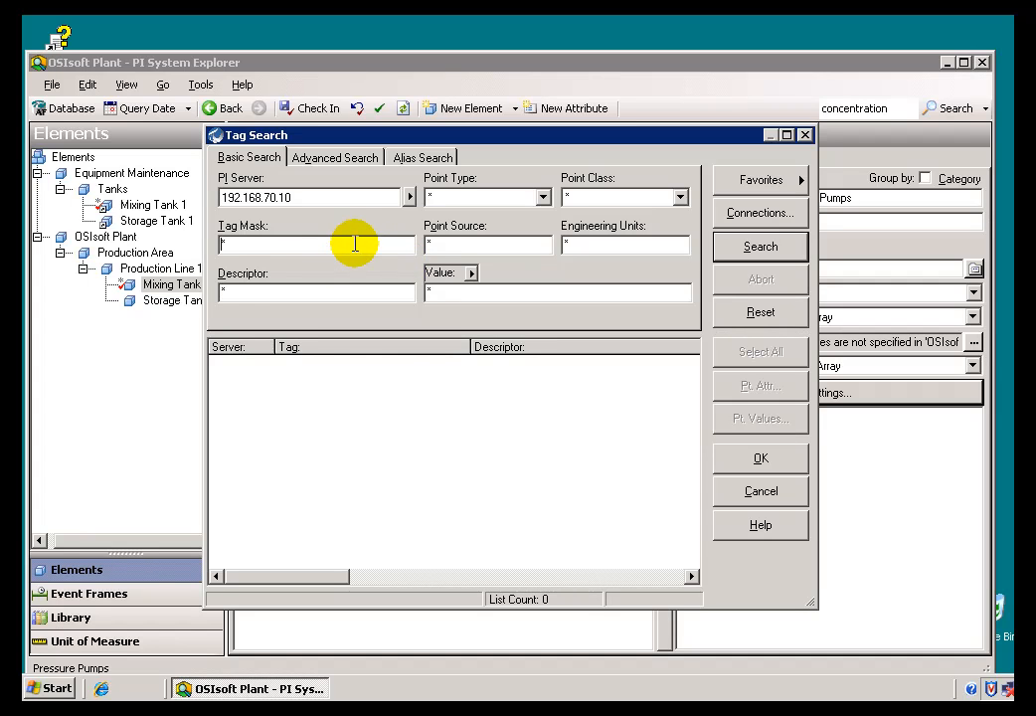
text(hou pump)
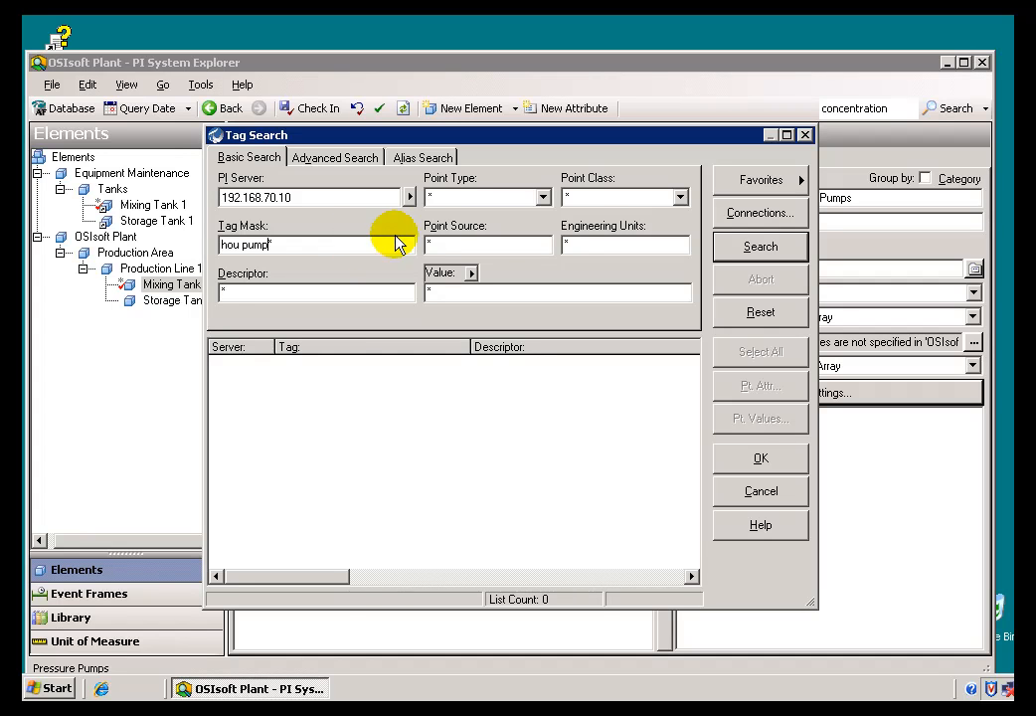
click(759, 247)
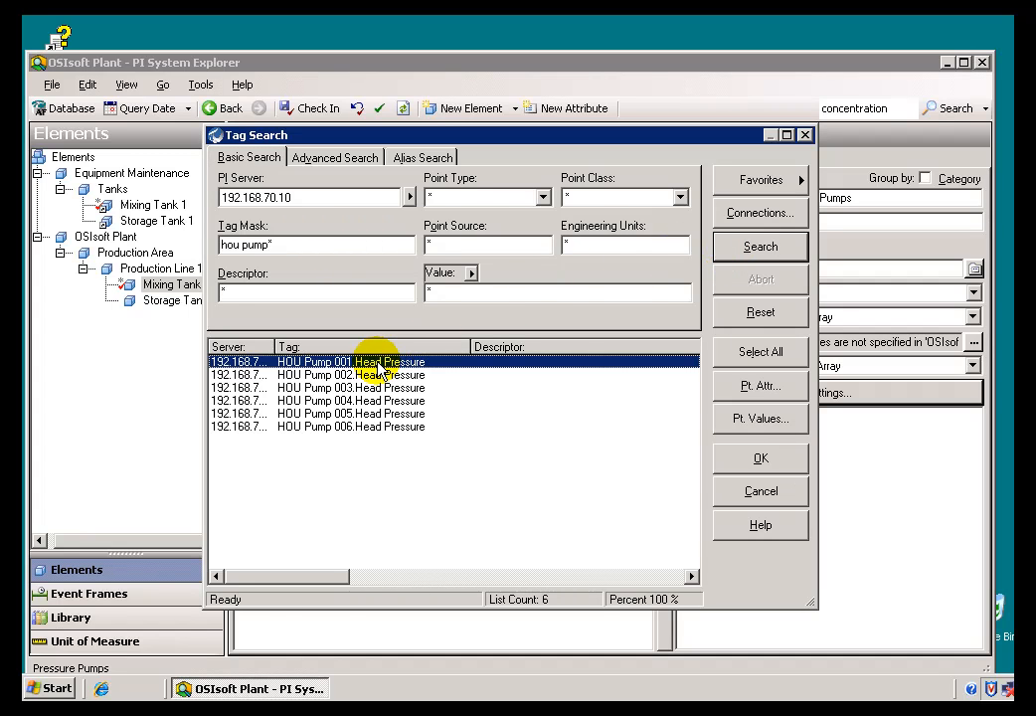
click(760, 350)
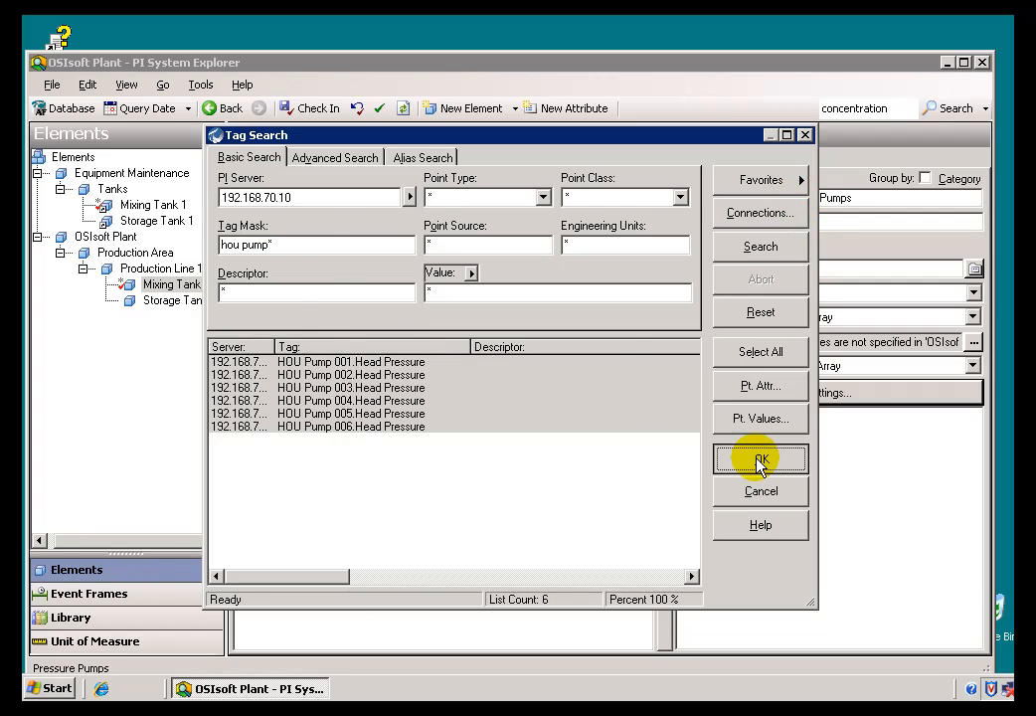
click(759, 458)
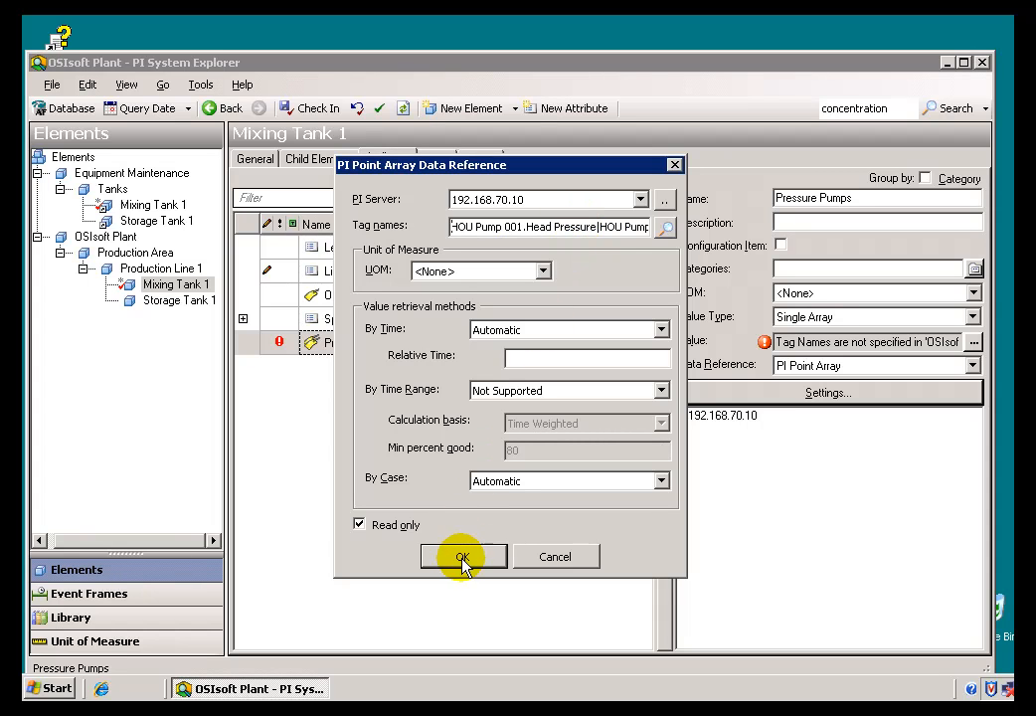
Apply the six pump tags and confirm Pressure Pumps returns a six-value pressure array.
click(461, 556)
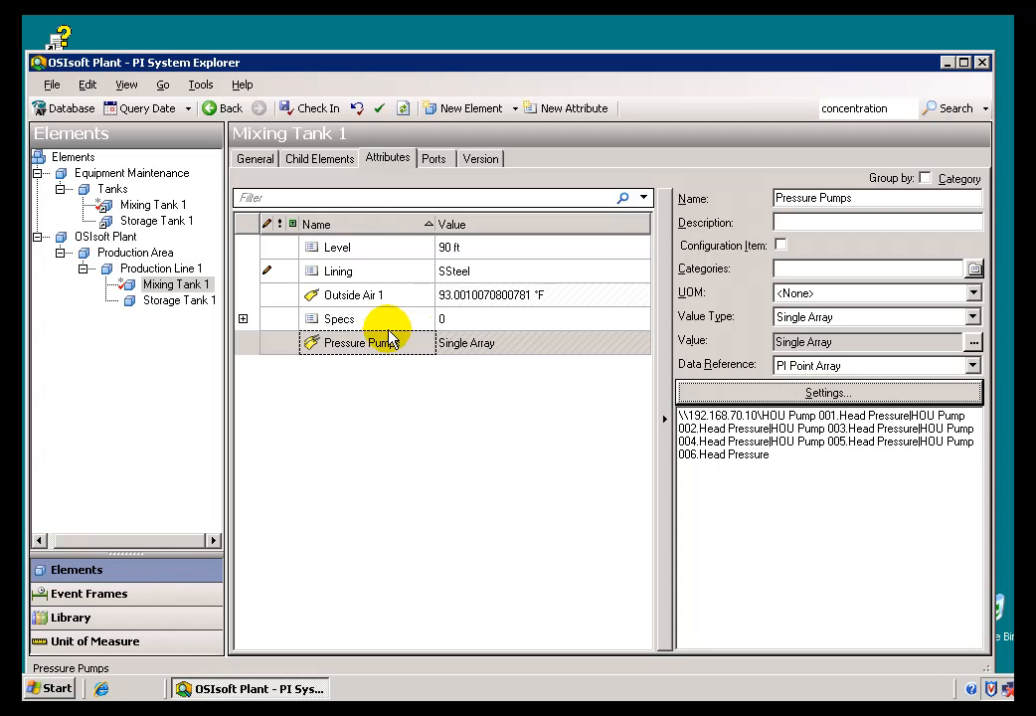
mouse_move(489, 342)
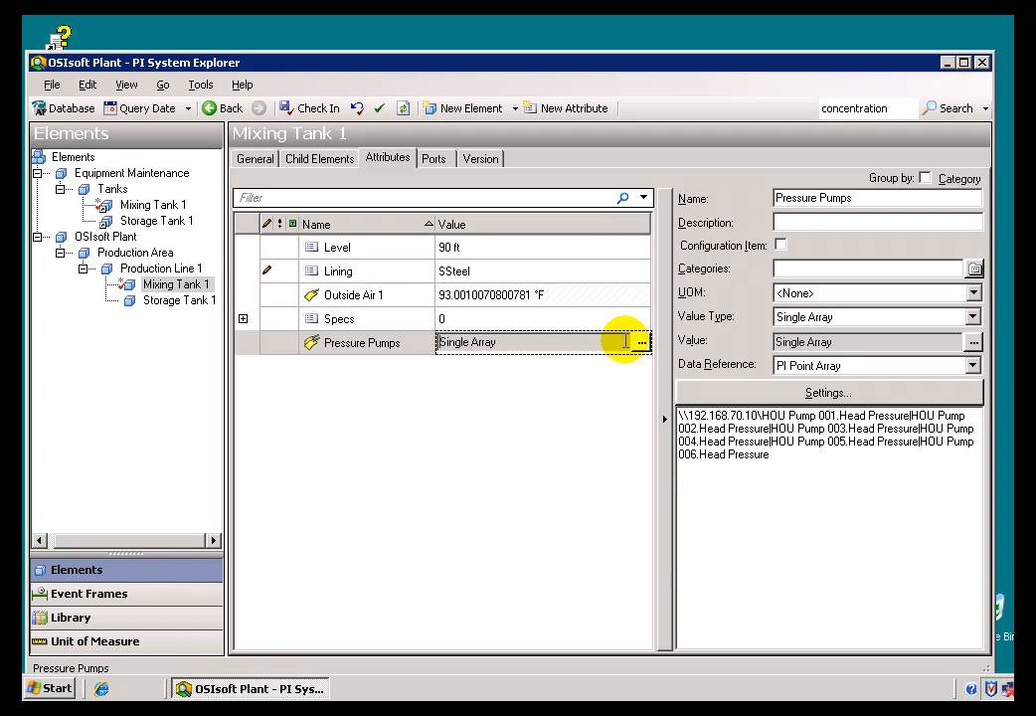
click(642, 342)
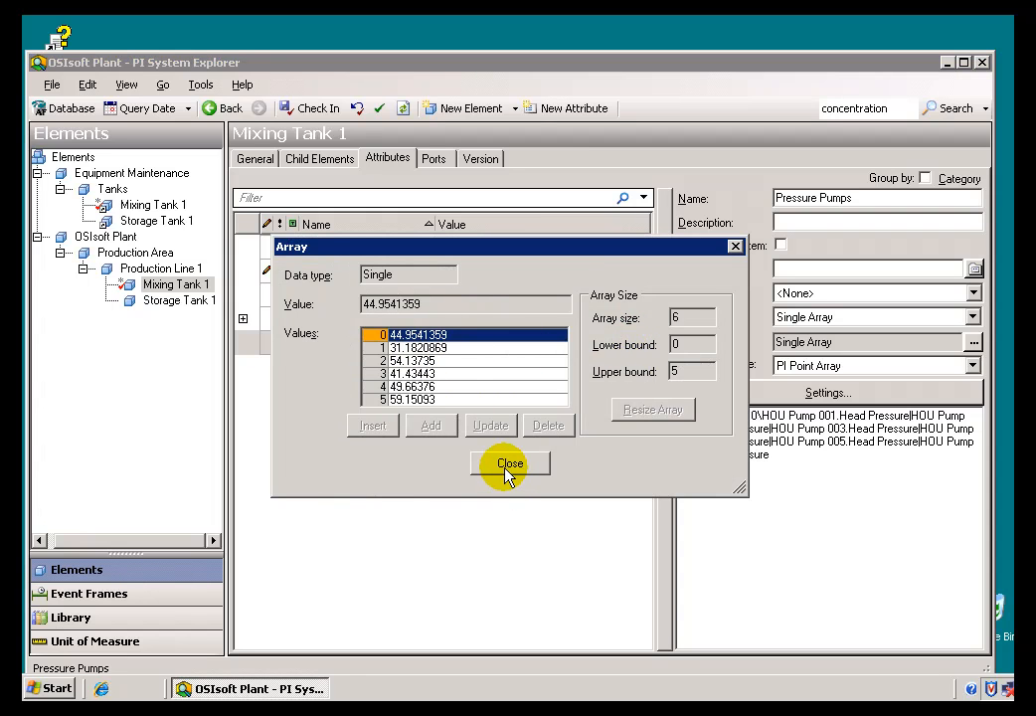
click(509, 463)
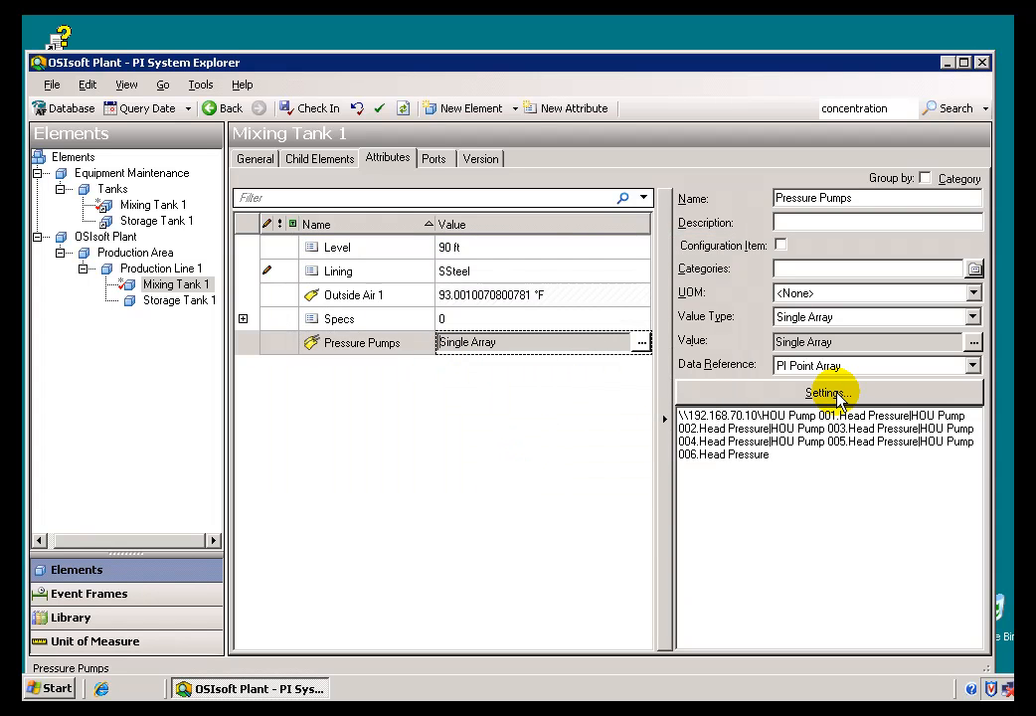
mouse_move(641, 348)
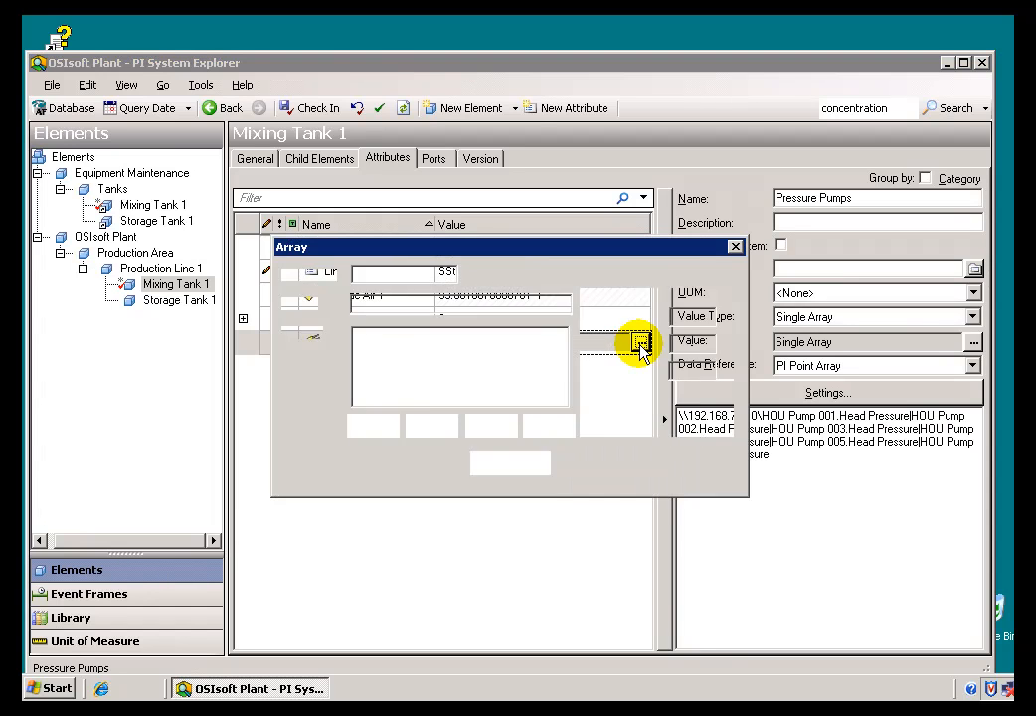
click(735, 247)
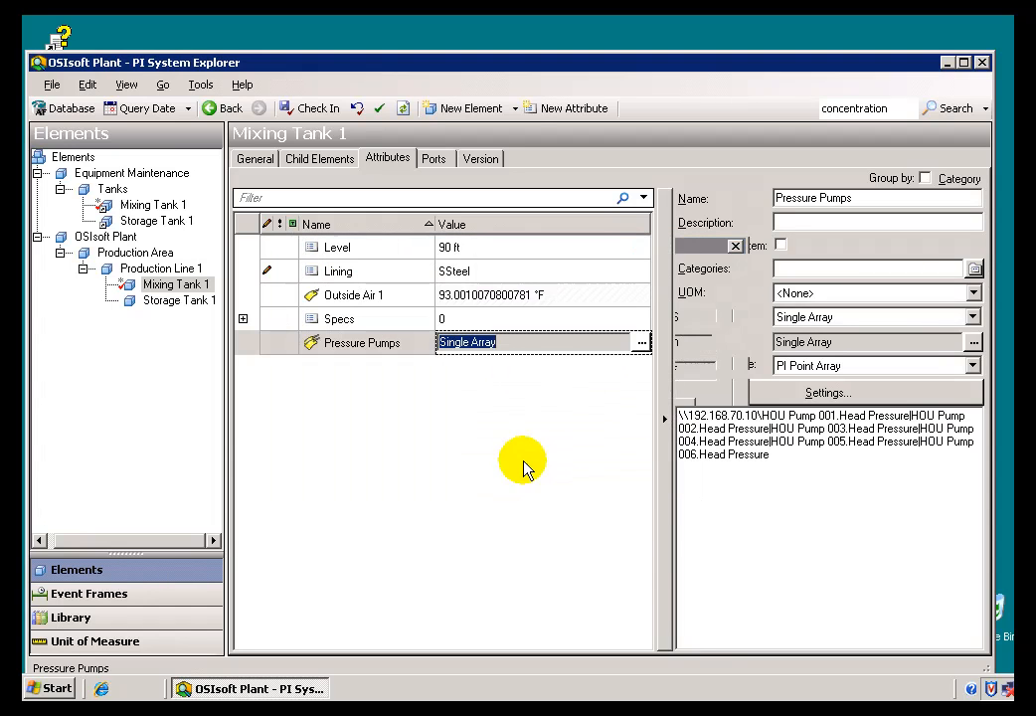
click(641, 342)
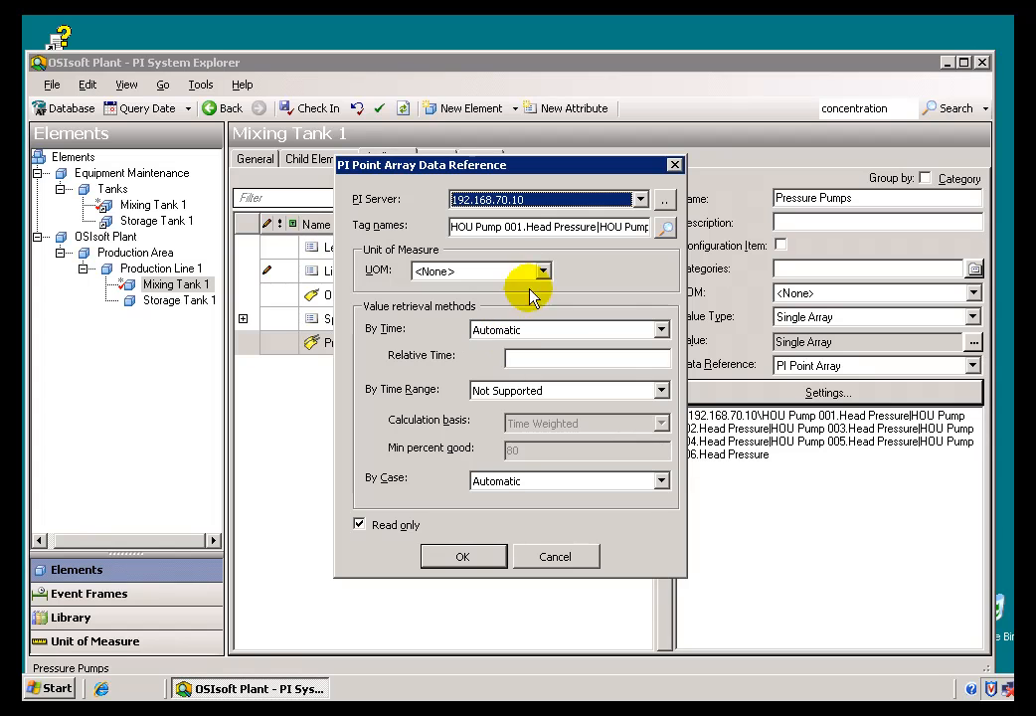
mouse_move(553, 509)
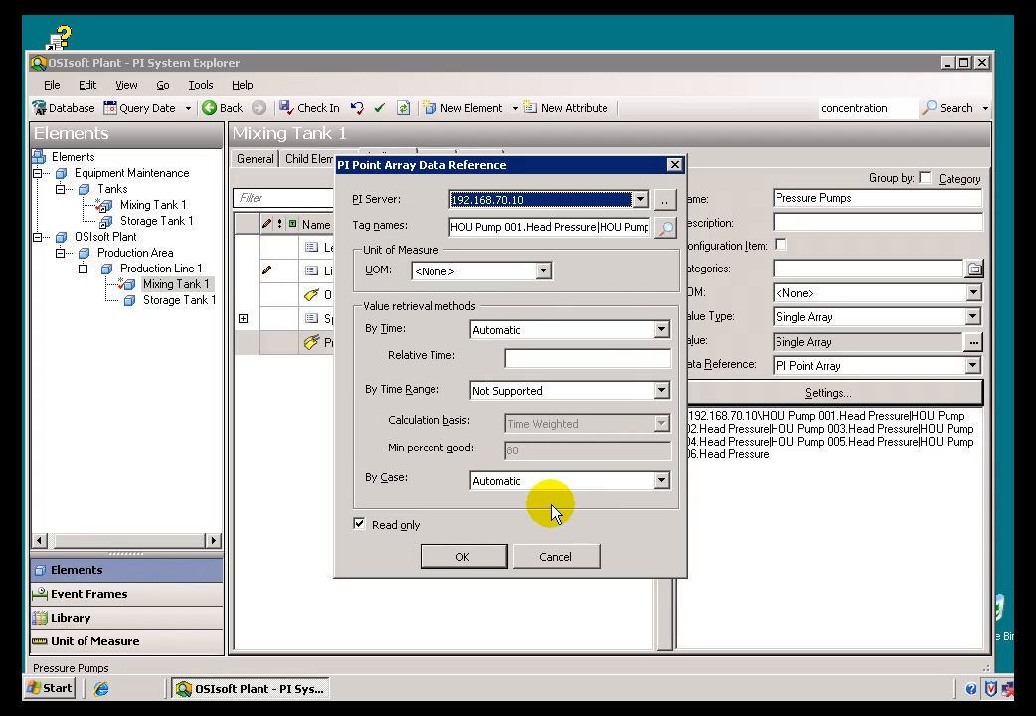
click(554, 556)
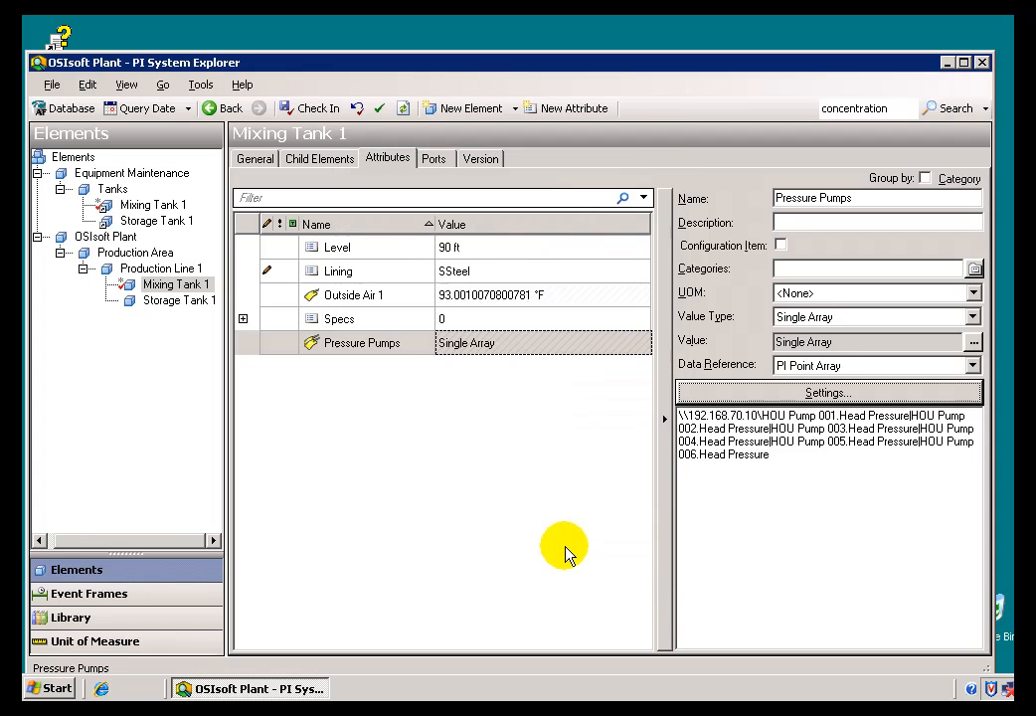